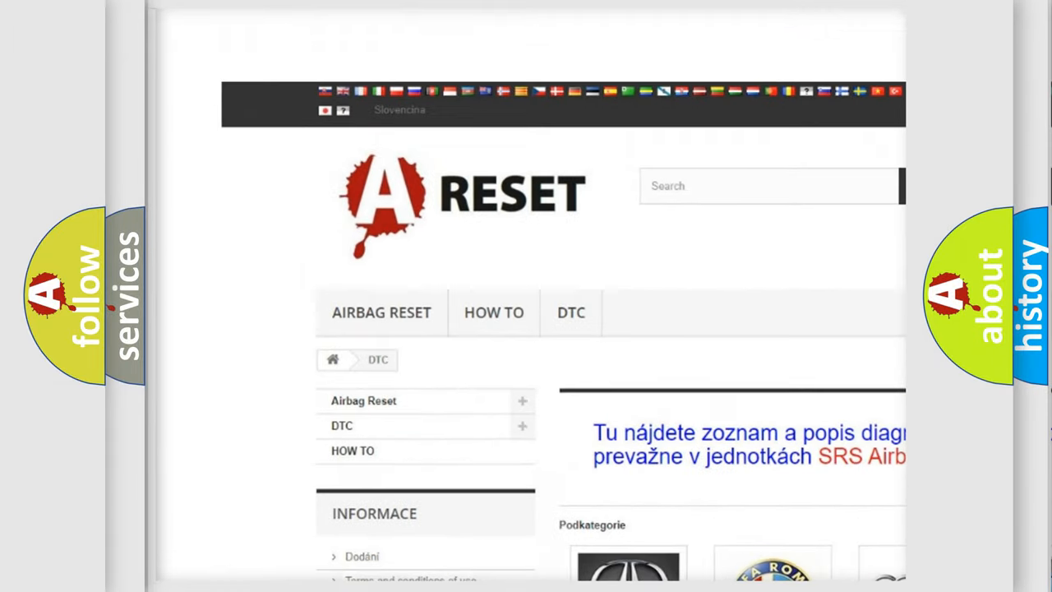
Scroll the DTC brand grid to the FIAT logo and browse Fiat's trouble code list.
{"action": "scroll", "scroll_direction": "down", "scroll_amount": 3}
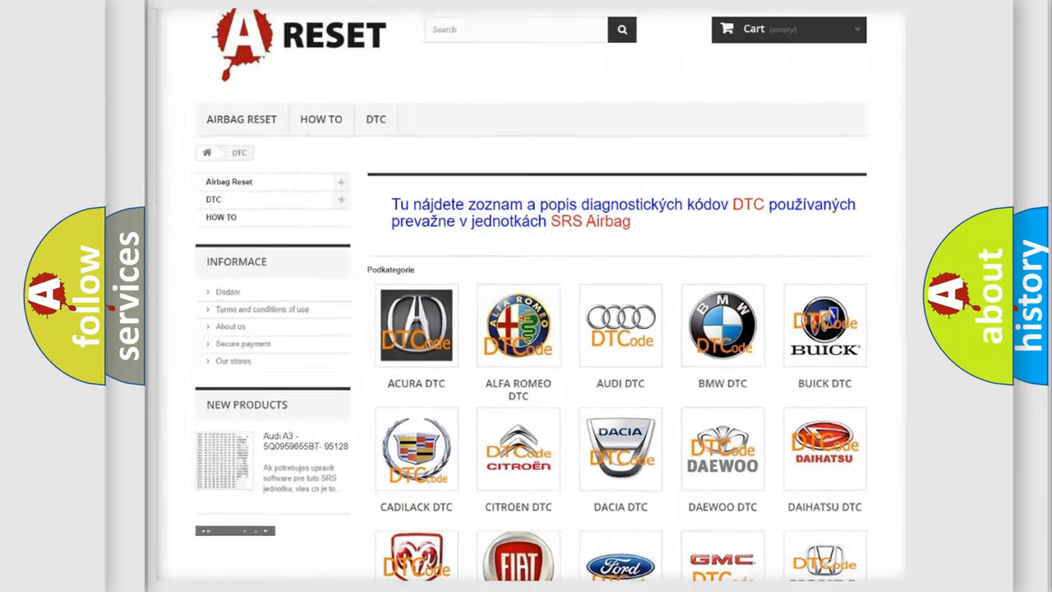
{"action": "scroll", "scroll_direction": "down", "scroll_amount": 3}
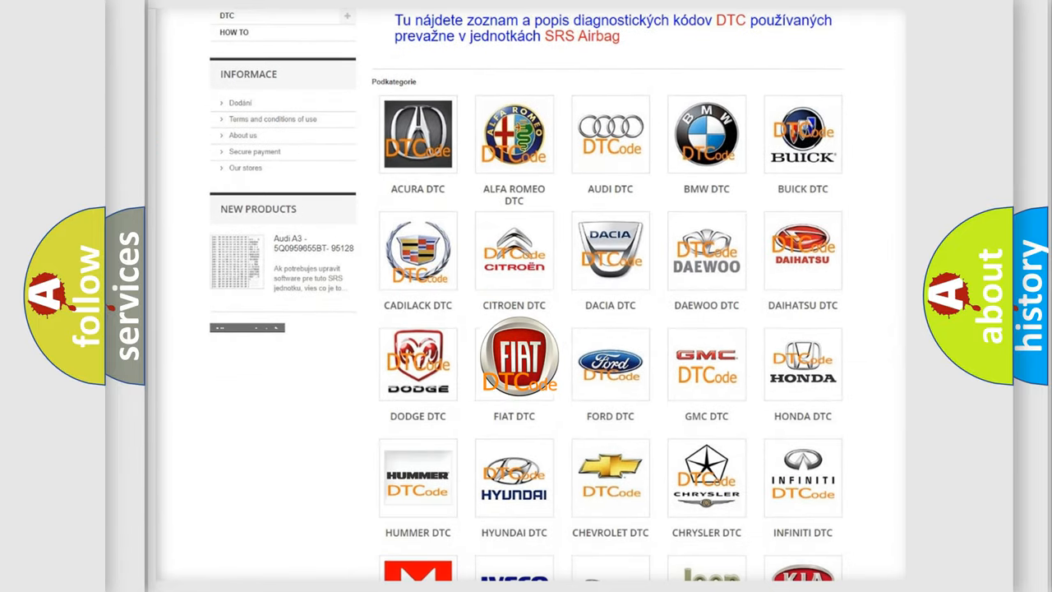
{"action": "left_click", "coordinate": [513, 362]}
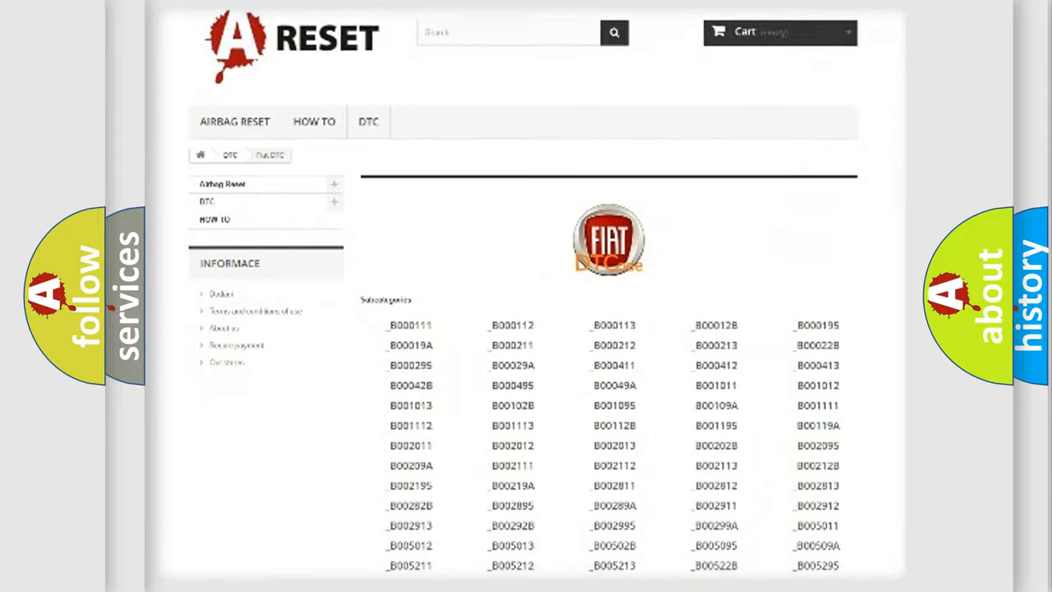
{"action": "scroll", "scroll_direction": "down", "scroll_amount": 3}
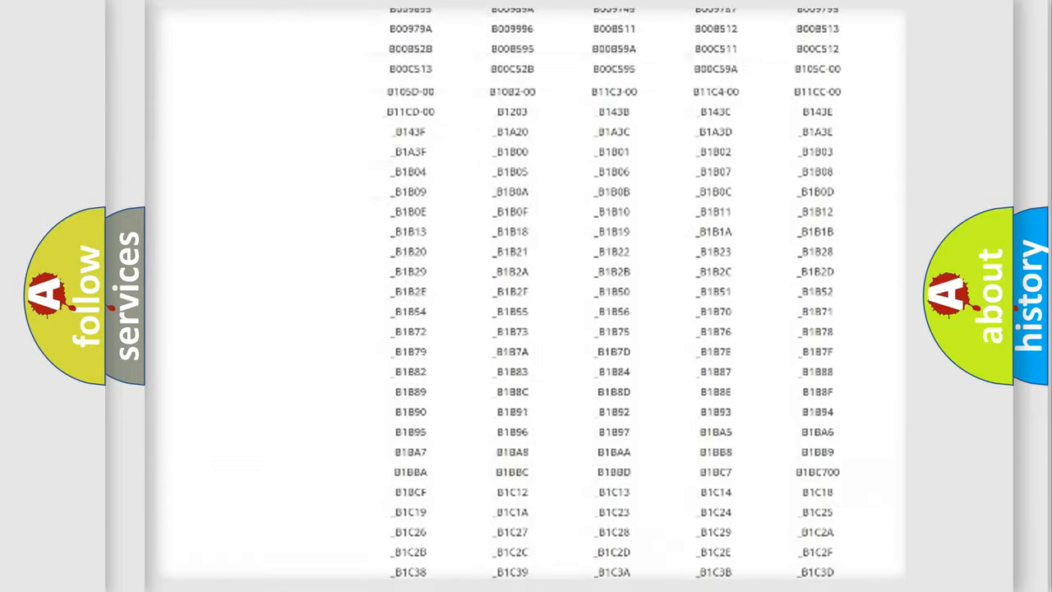